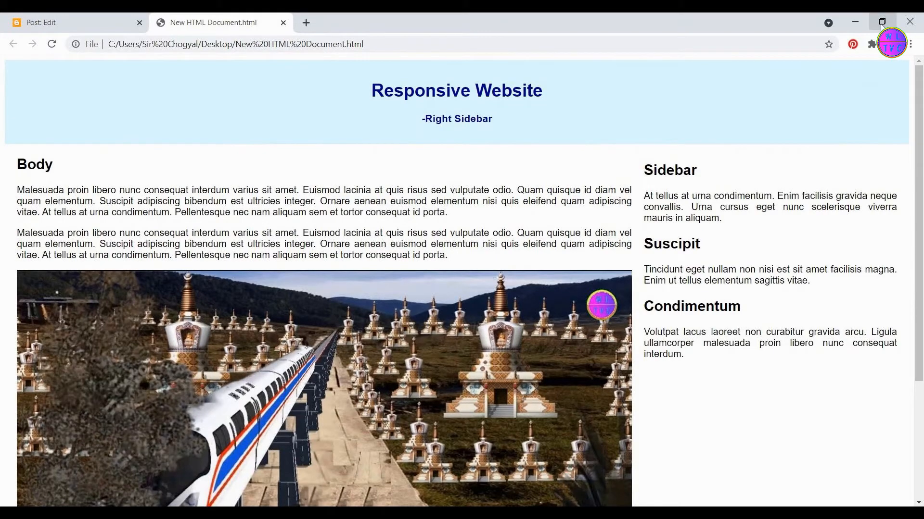
- Check the two-sidebar page at narrow and iPhone 5/SE widths, then bring up the Run box
click(882, 23)
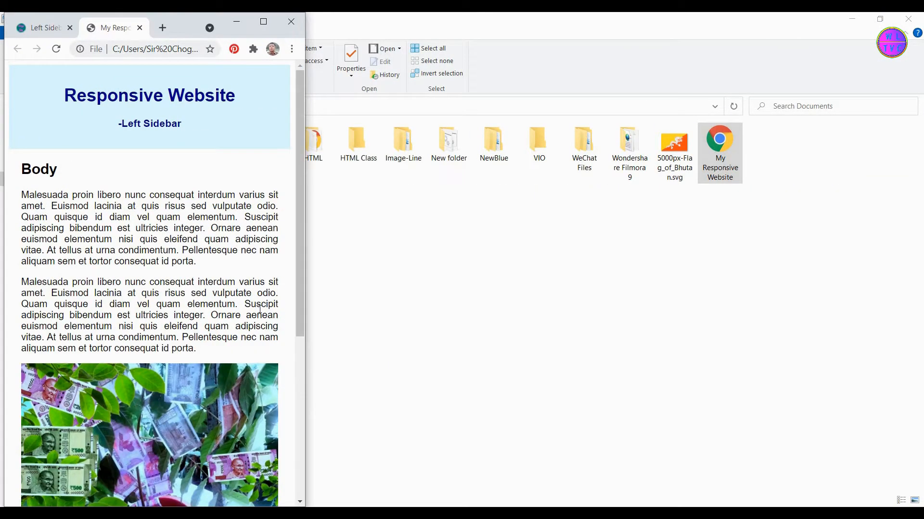
scroll(down, 3)
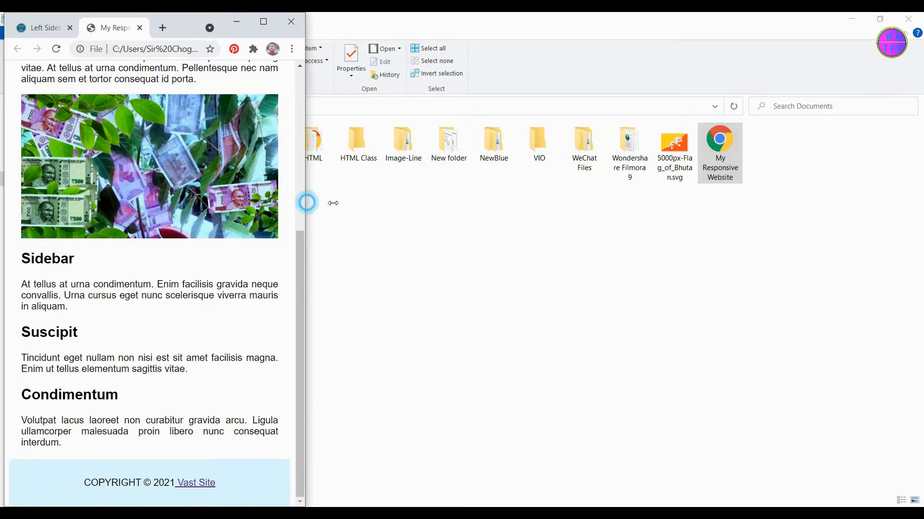
click(667, 21)
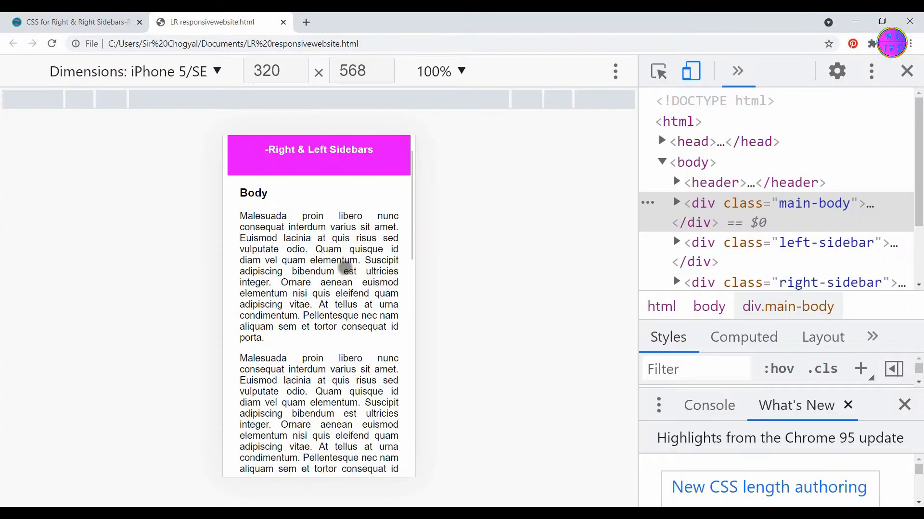
scroll(down, 3)
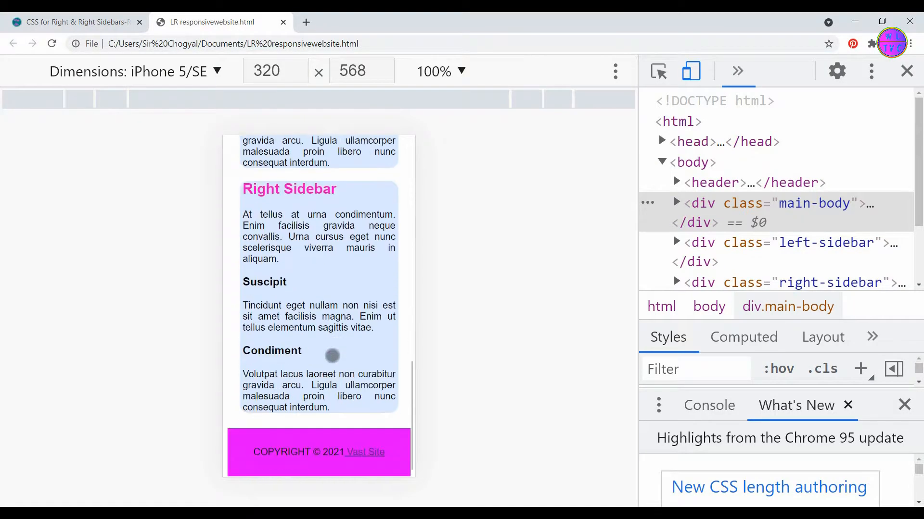
key(Win+r)
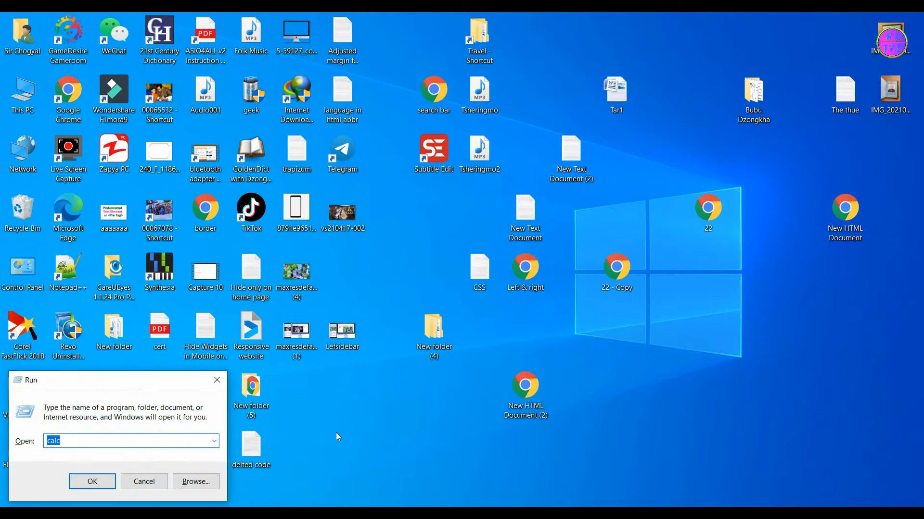
- Launch Notepad by typing 'notepad' in the Run box
text(notepad)
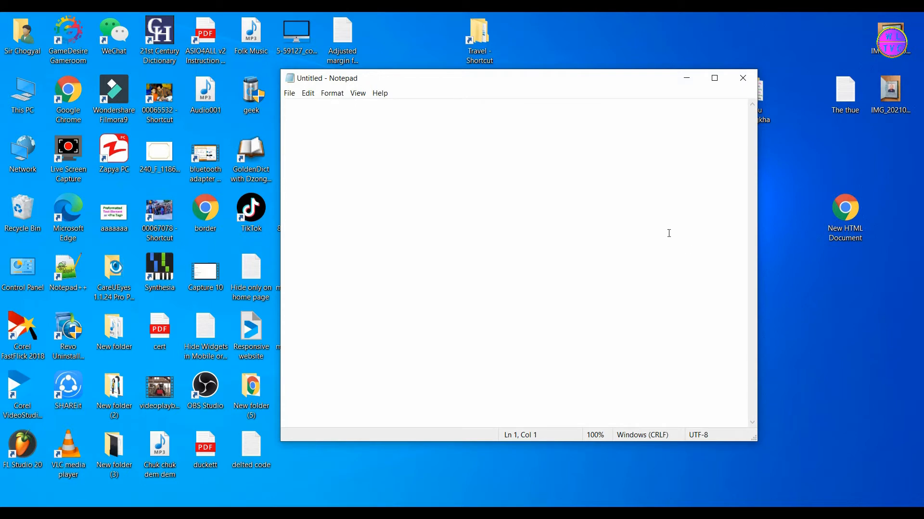
click(713, 78)
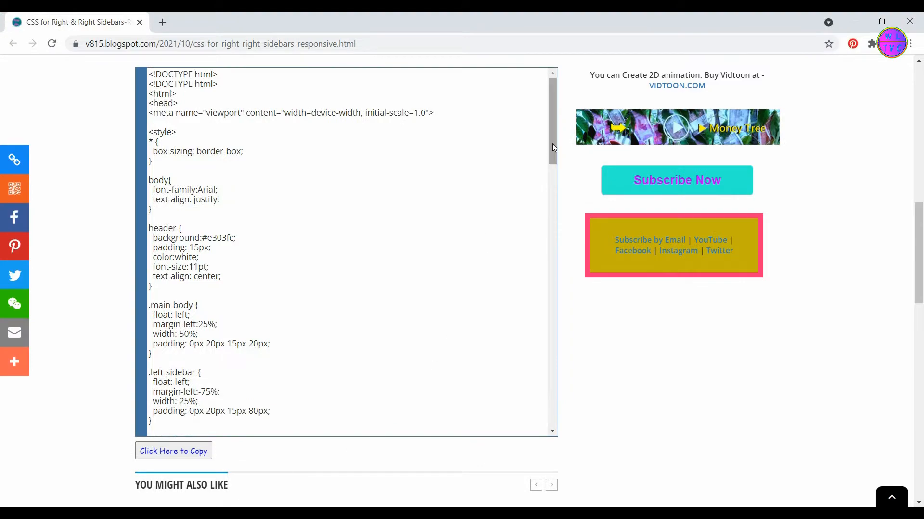
- Scroll to the end of the tutorial's code box and copy all the page code
scroll(down, 3)
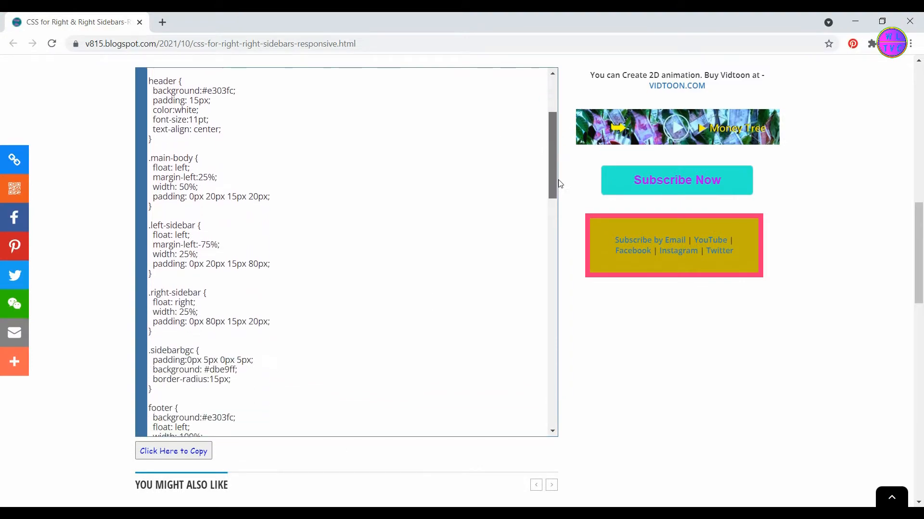
scroll(down, 3)
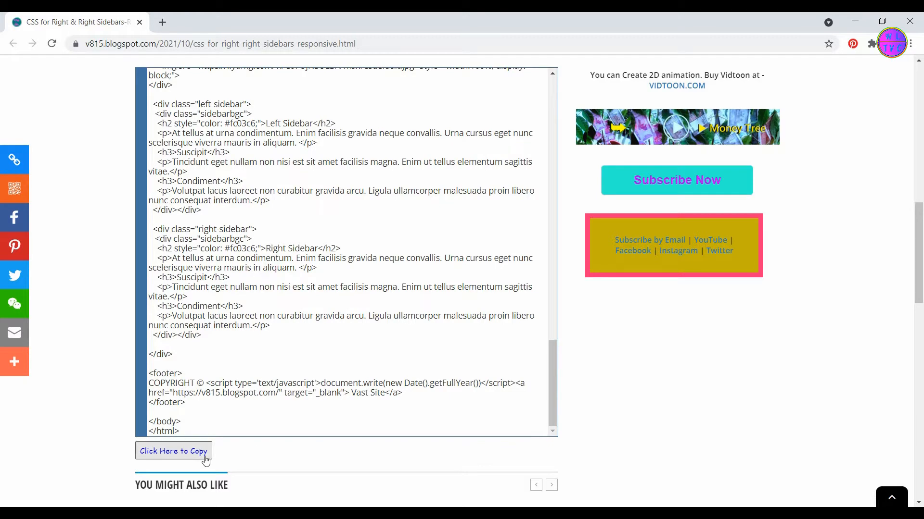
click(173, 451)
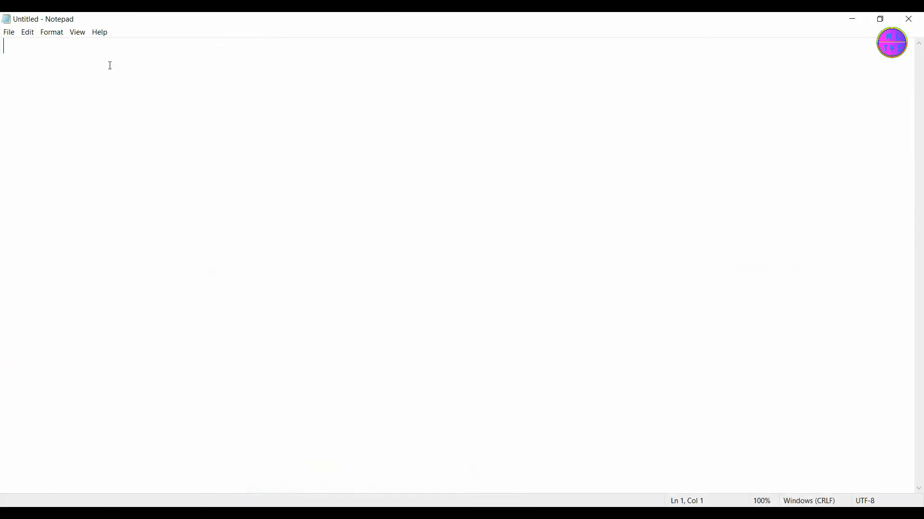
- Paste the two-sidebar page code into Notepad and select its header block
key(ctrl+v)
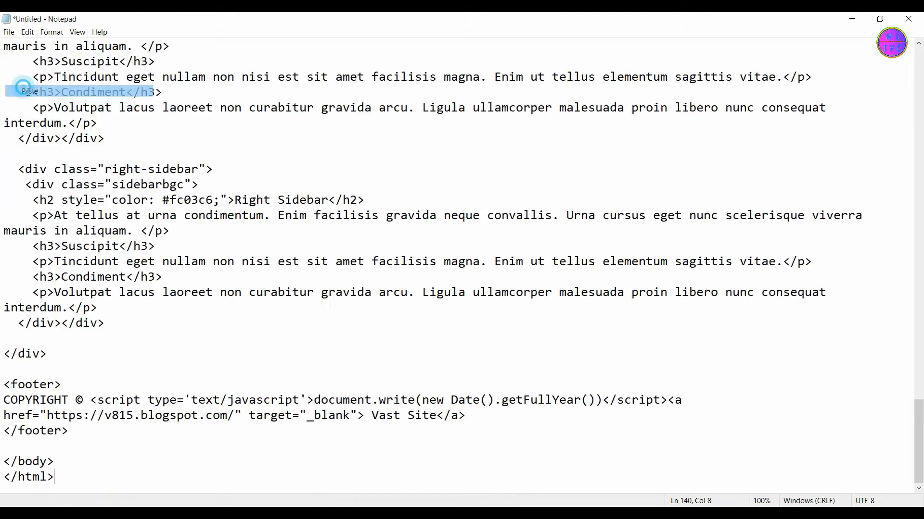
scroll(up, 3)
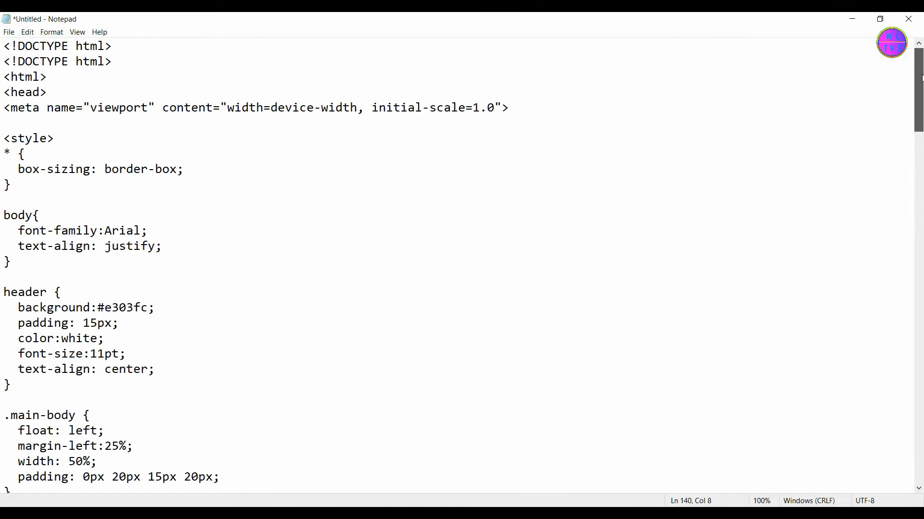
scroll(down, 3)
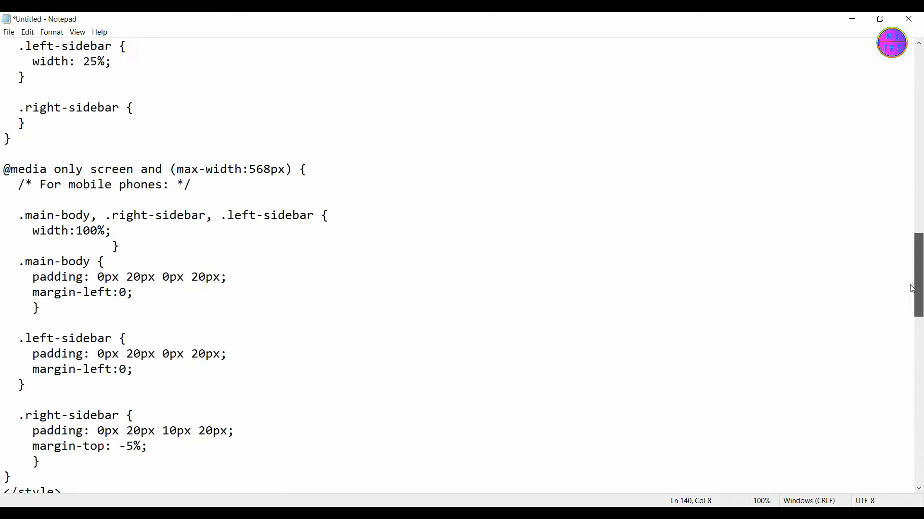
scroll(up, 3)
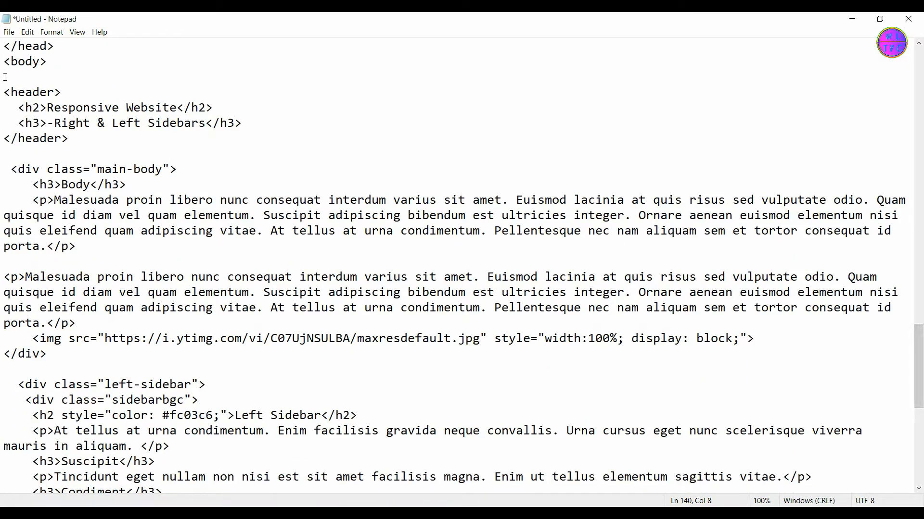
drag(3, 91, 69, 139)
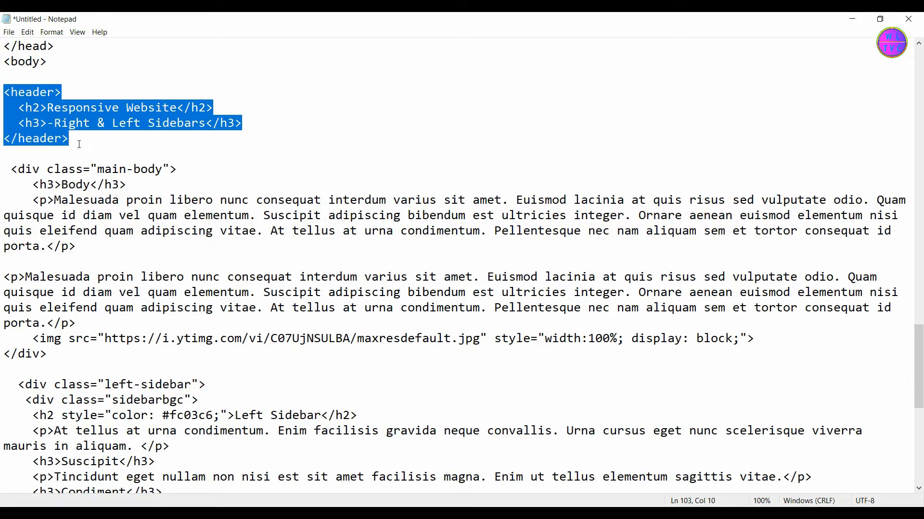
scroll(down, 3)
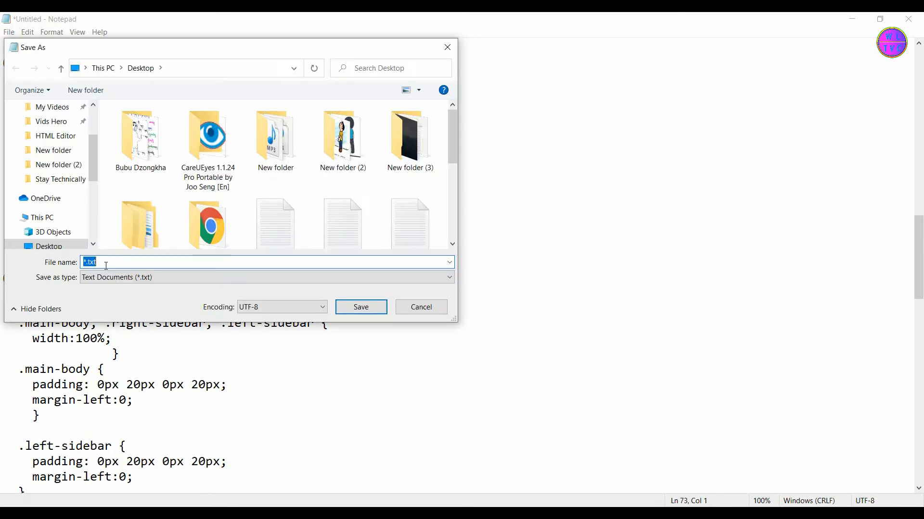
- Save the page as 'LR responsivewebsite.html' in the Documents folder
text(LR resp)
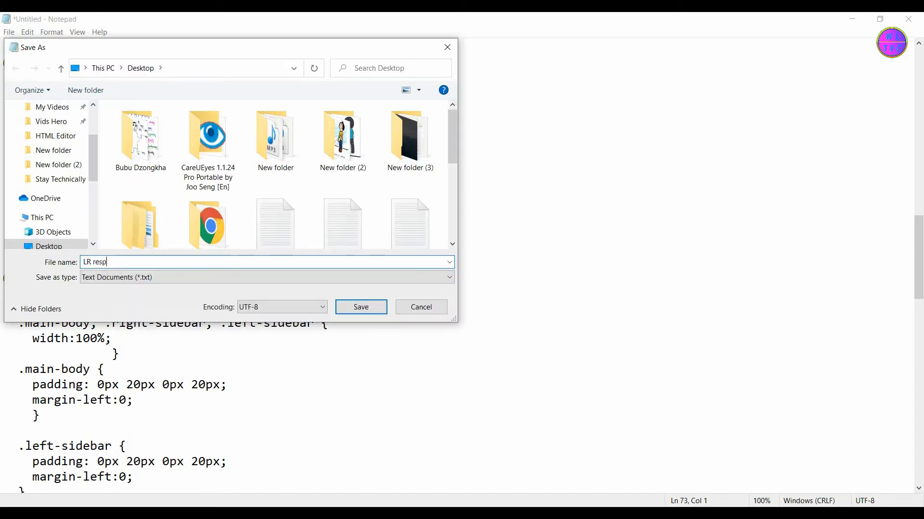
text(onsivewebsite.html)
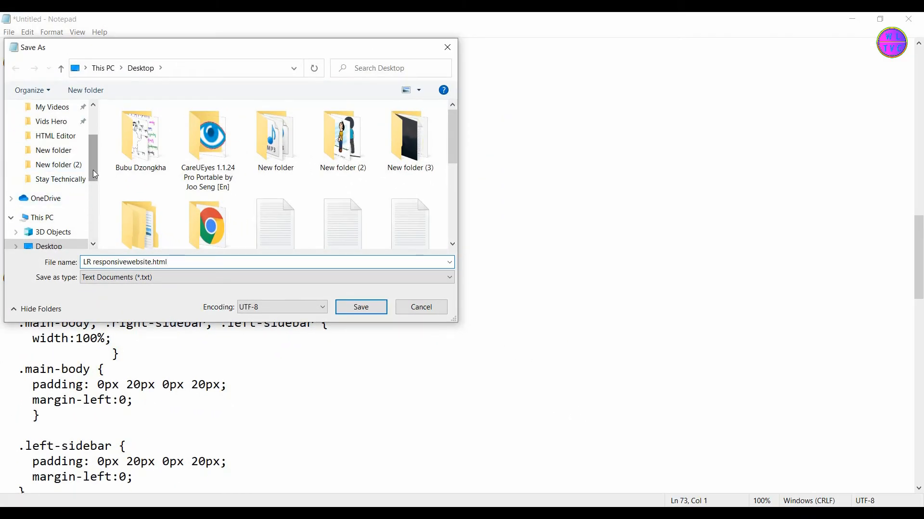
scroll(up, 3)
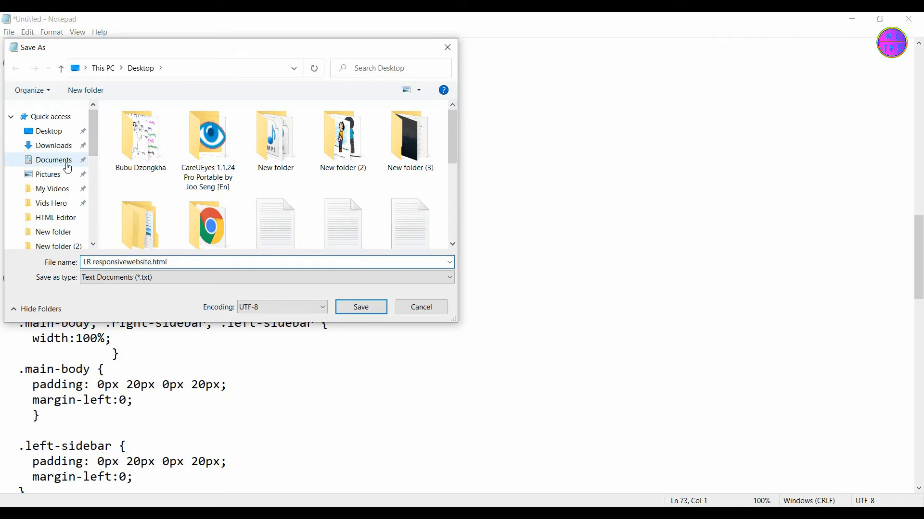
click(53, 160)
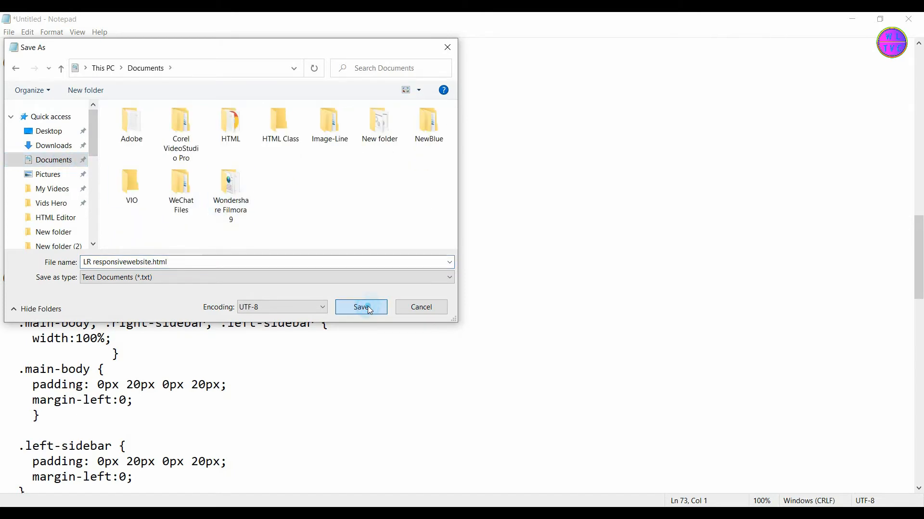
click(360, 306)
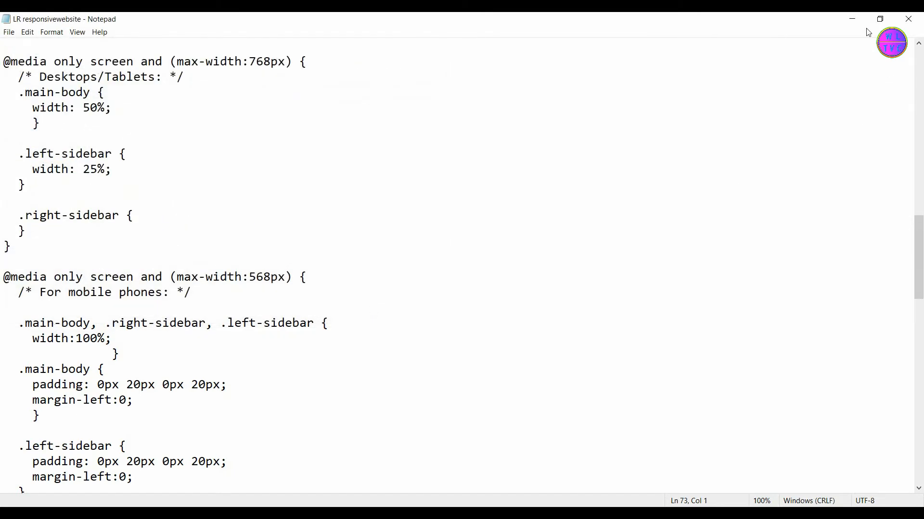
- Minimize Notepad and open LR responsivewebsite.html from the user folder in Chrome
click(851, 18)
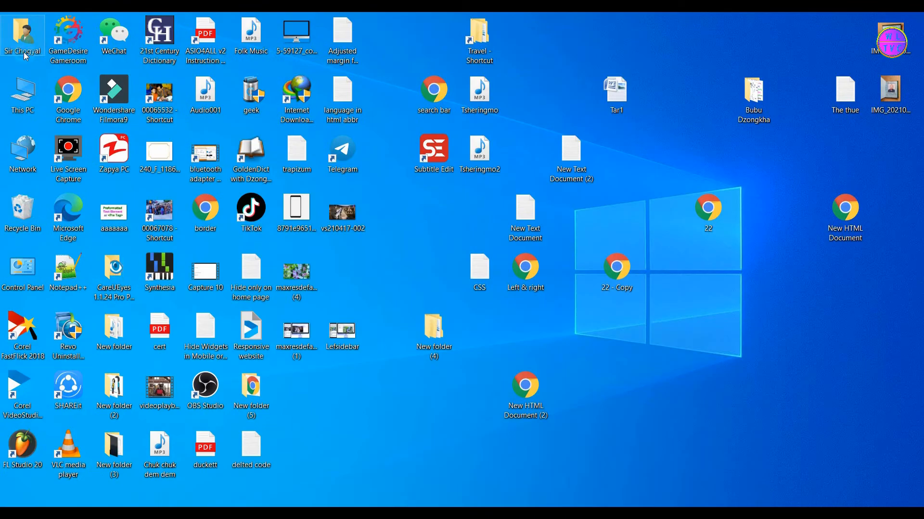
double_click(23, 35)
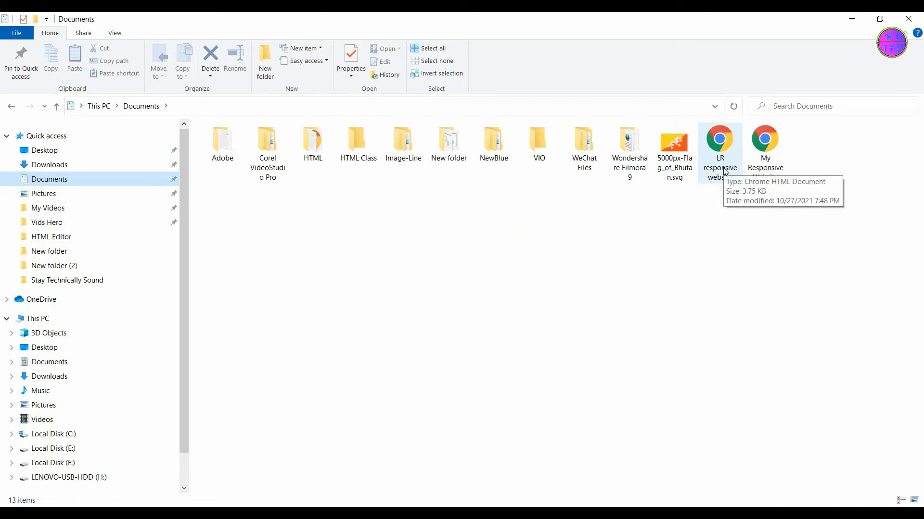
double_click(719, 139)
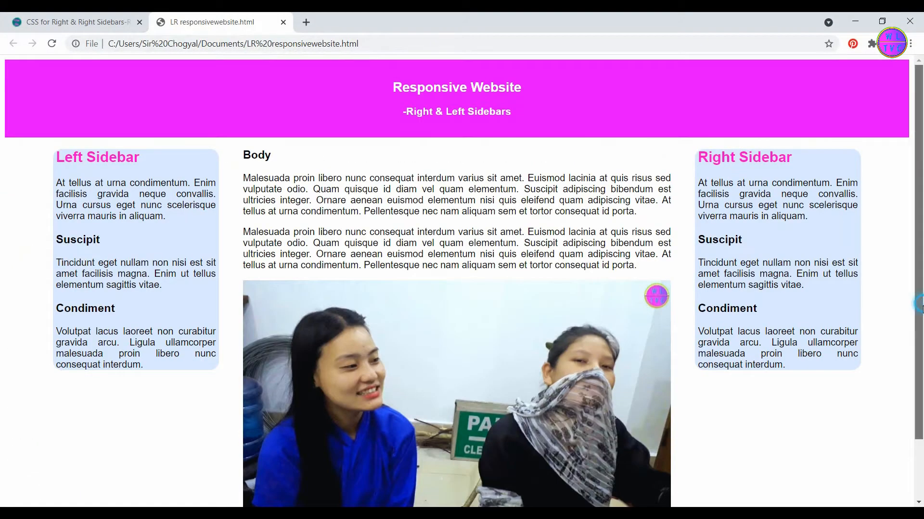
click(882, 21)
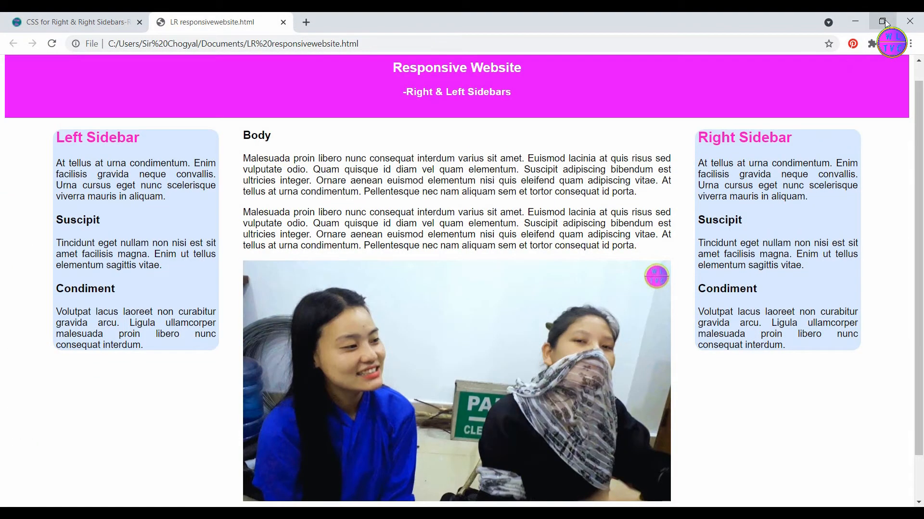
click(882, 21)
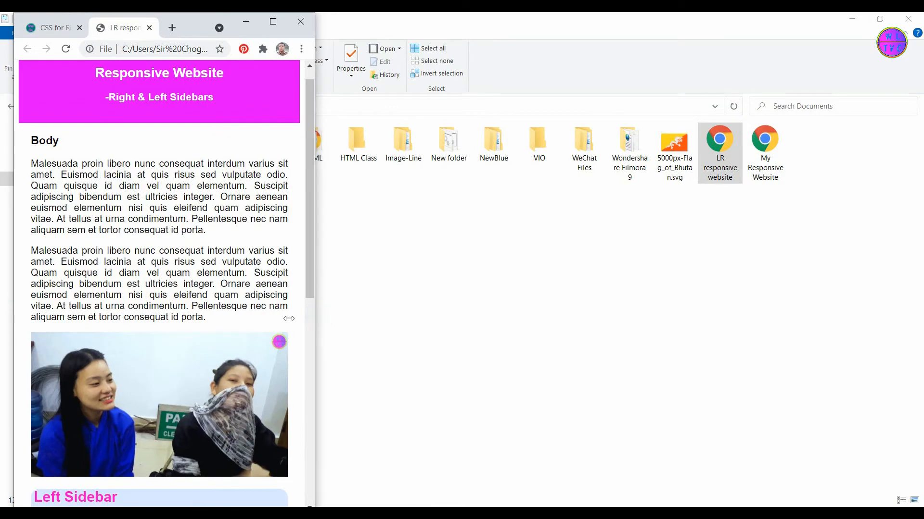
scroll(down, 3)
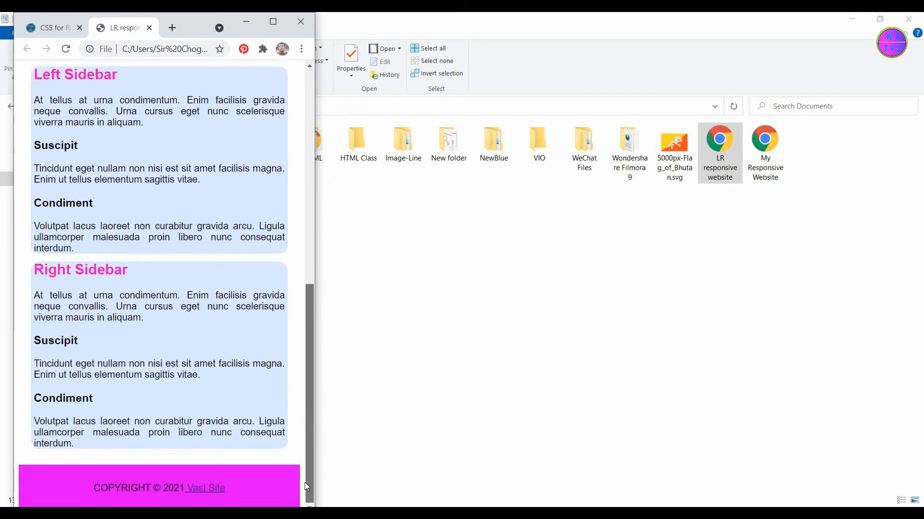
scroll(up, 3)
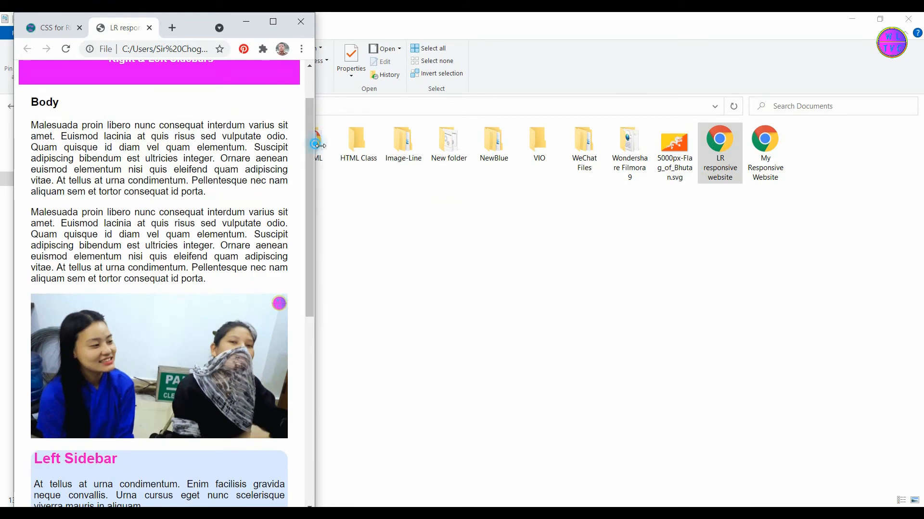
click(273, 21)
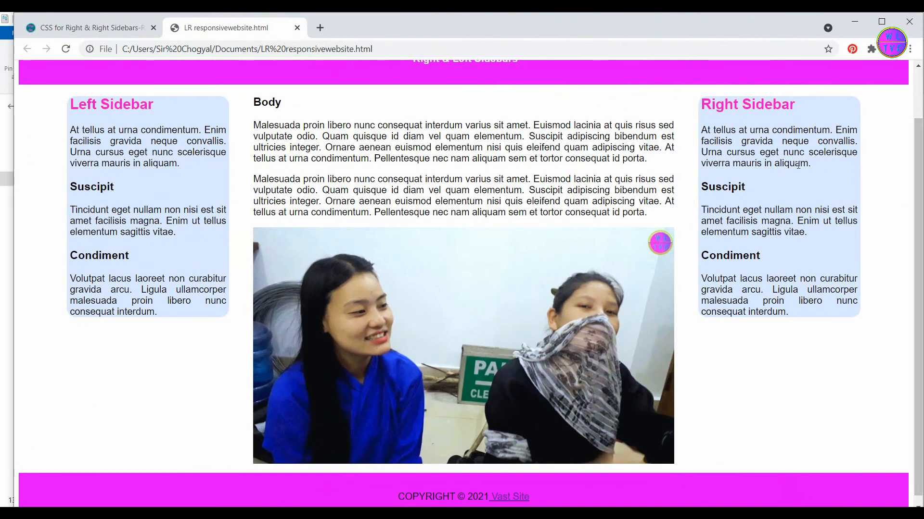
scroll(up, 3)
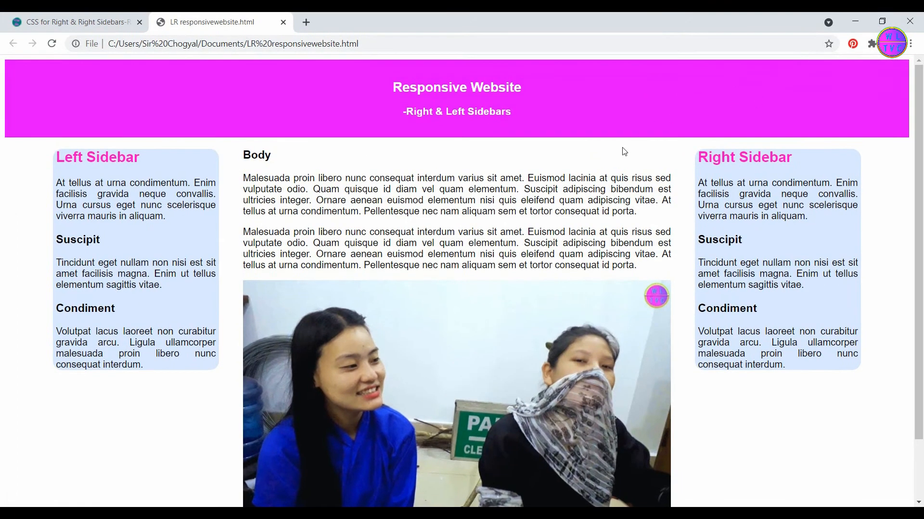
mouse_move(707, 297)
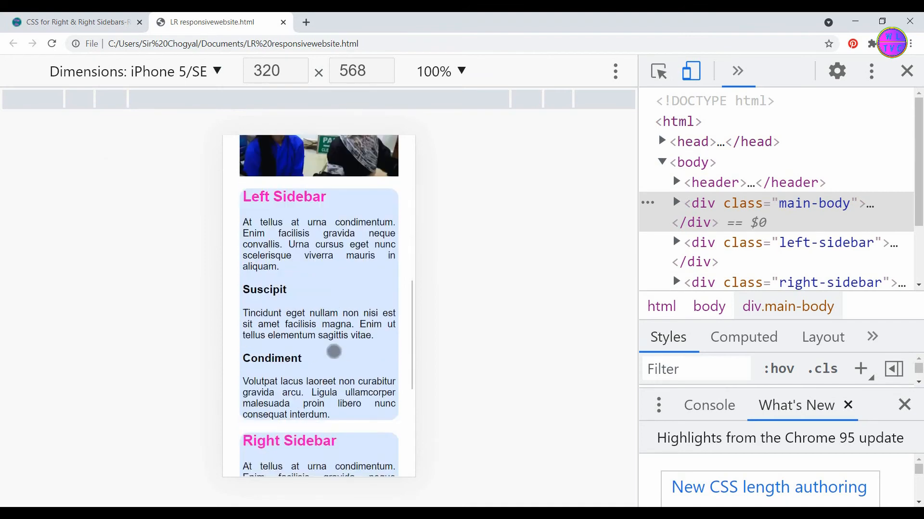
- Switch the device emulation preview from iPhone 5/SE to iPad Pro
scroll(down, 3)
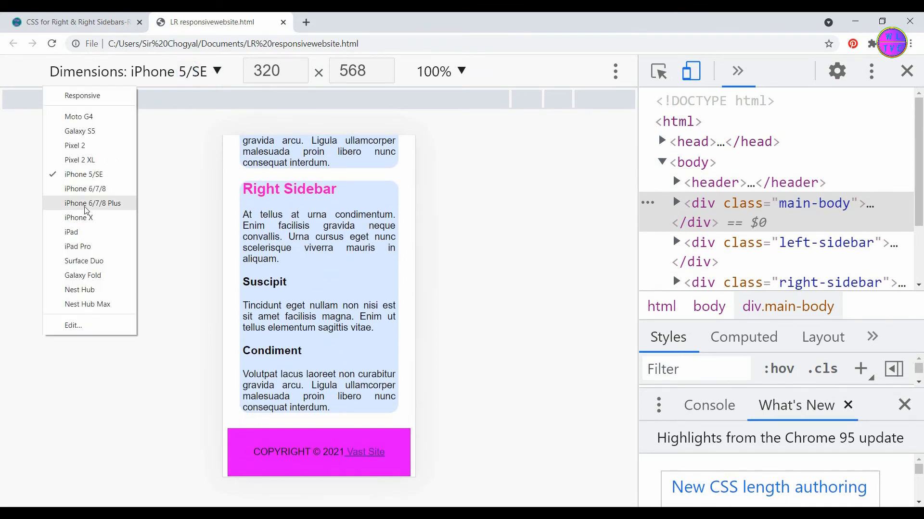
click(78, 246)
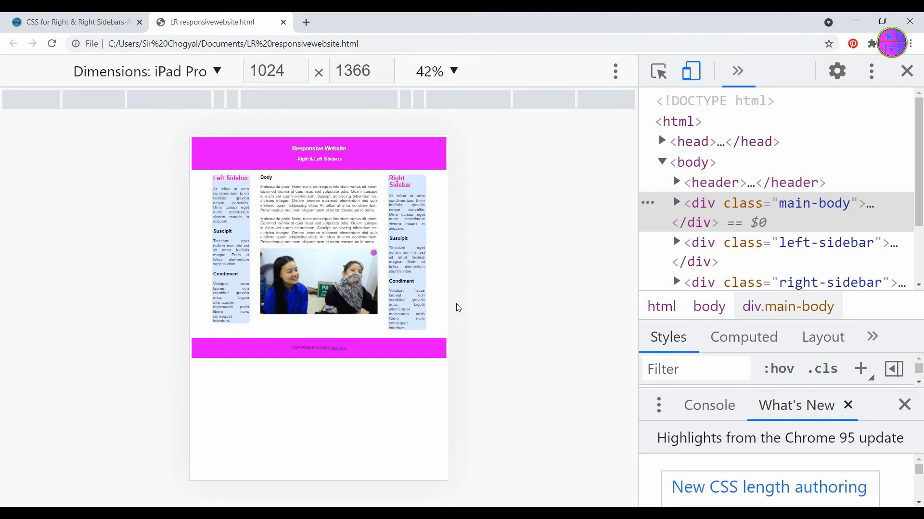
mouse_move(468, 317)
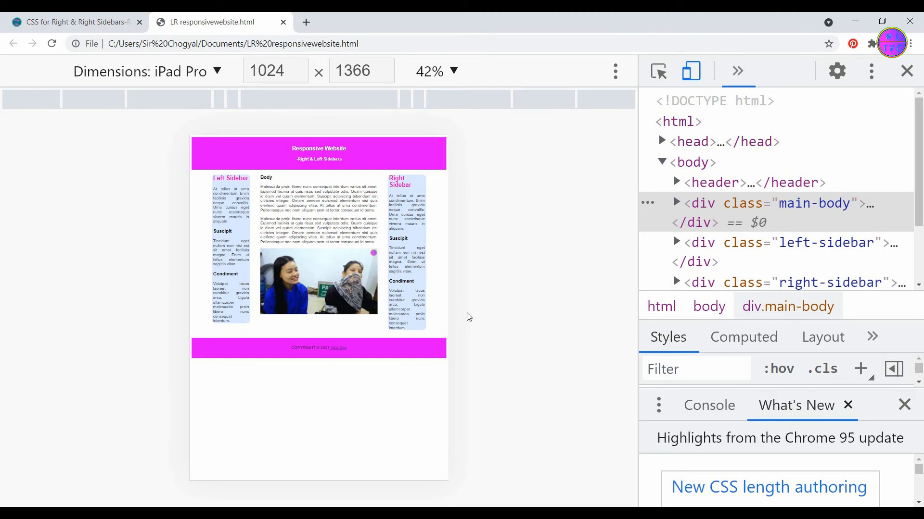